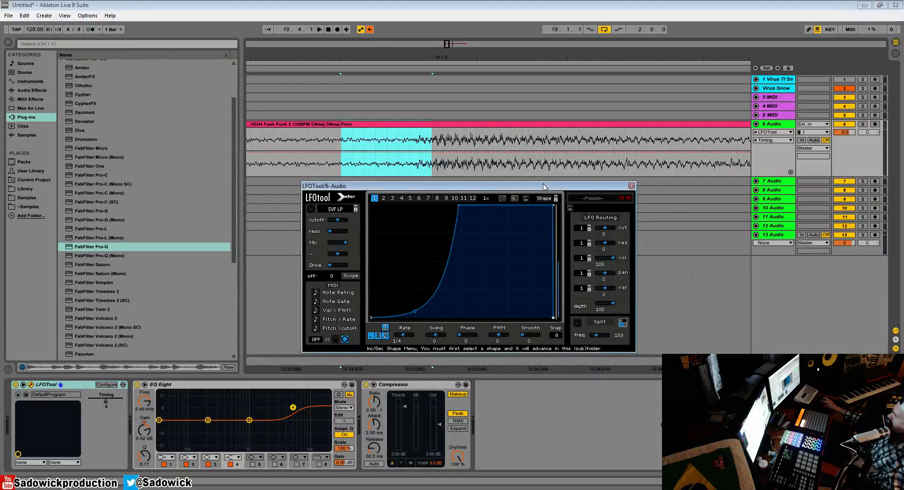
Step: Reposition the LFOTool editor and toggle its waveform overlay off and back on
left_click_drag(542, 185, 542, 193)
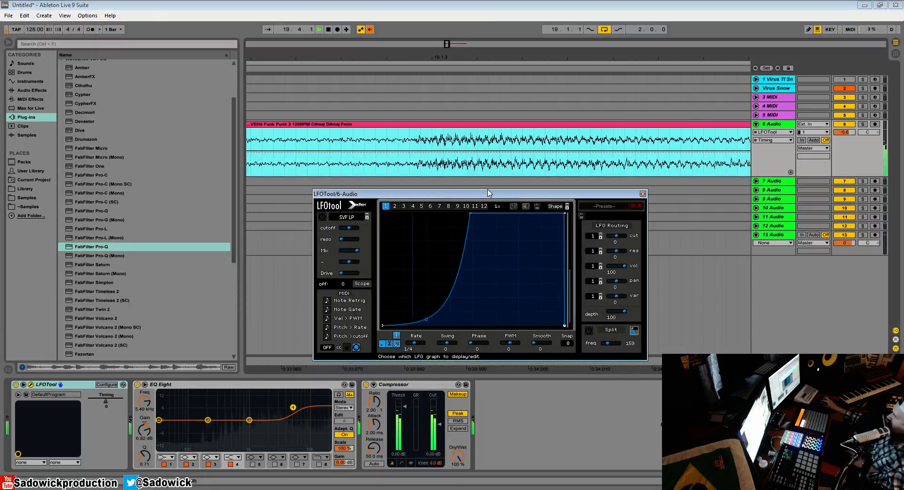
mouse_move(570, 225)
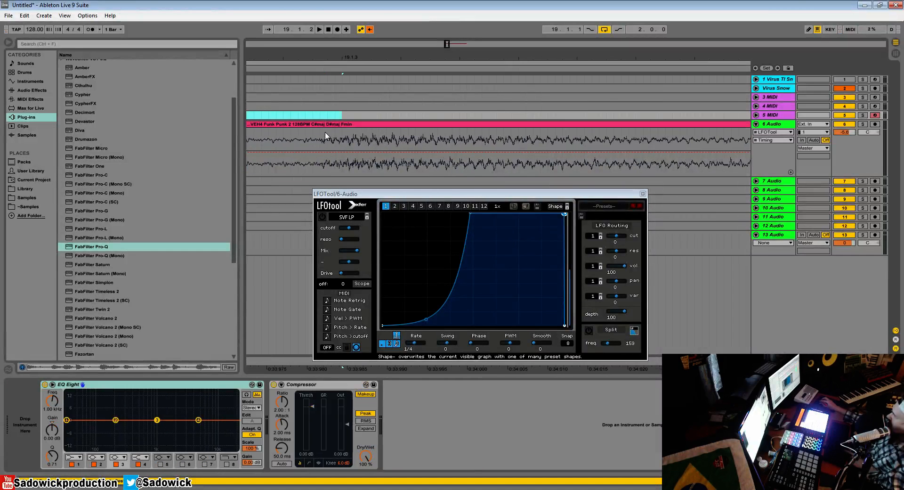
mouse_move(552, 217)
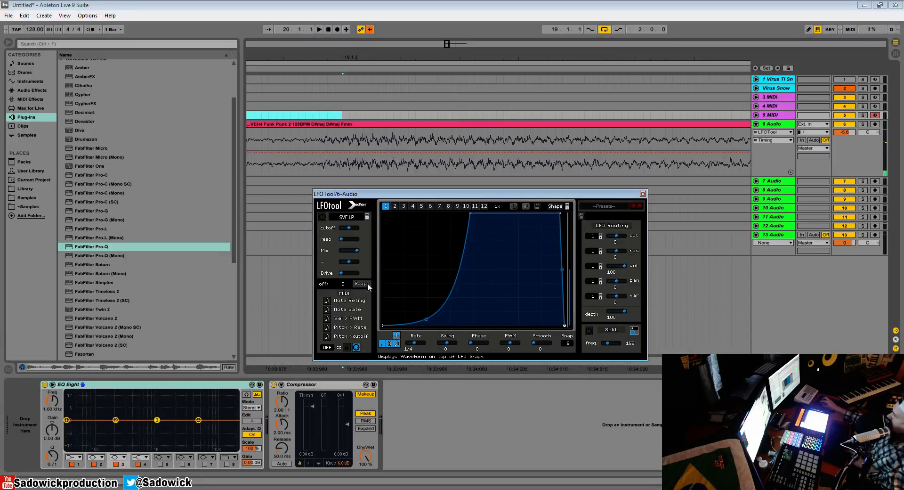
left_click(362, 283)
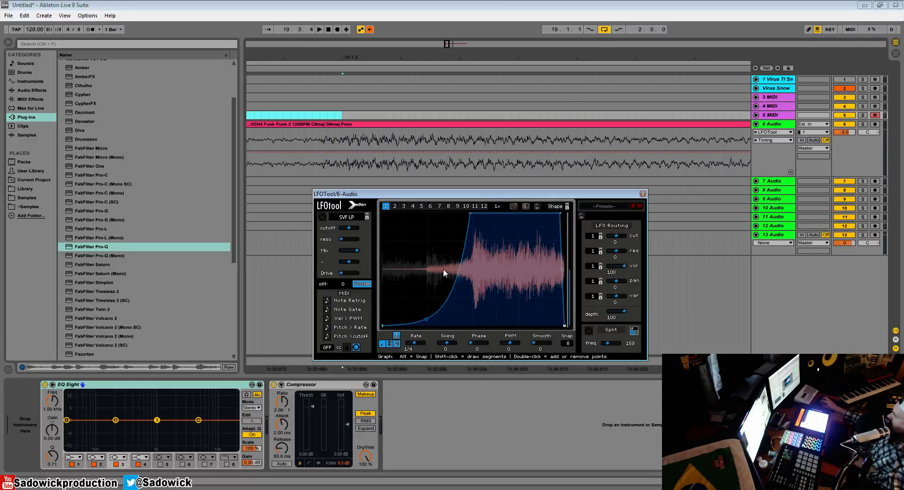
mouse_move(462, 265)
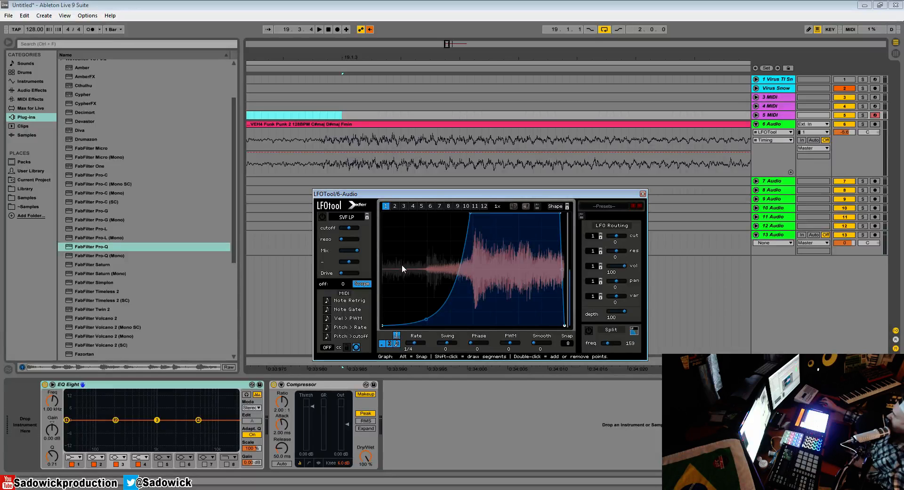
mouse_move(438, 274)
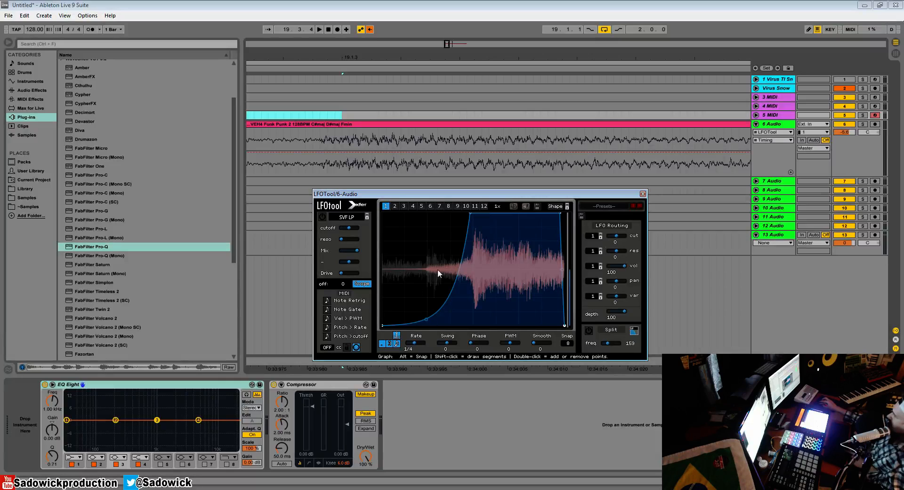
mouse_move(519, 280)
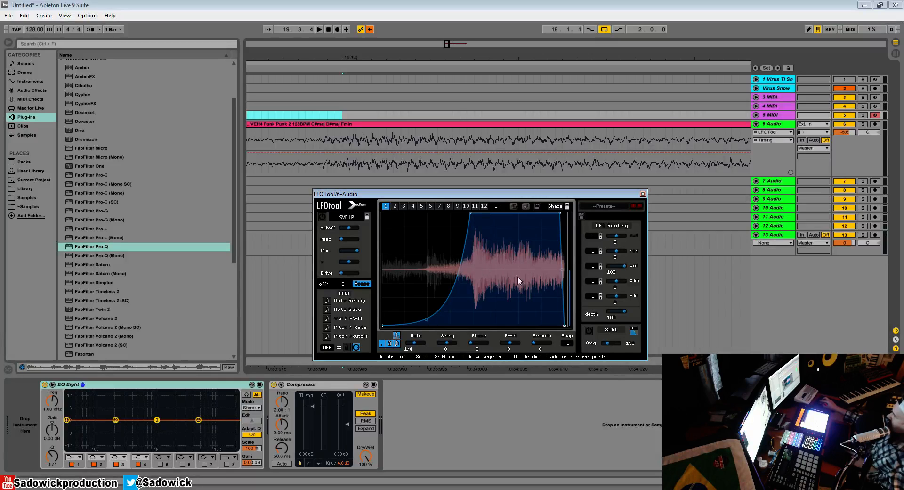
mouse_move(481, 266)
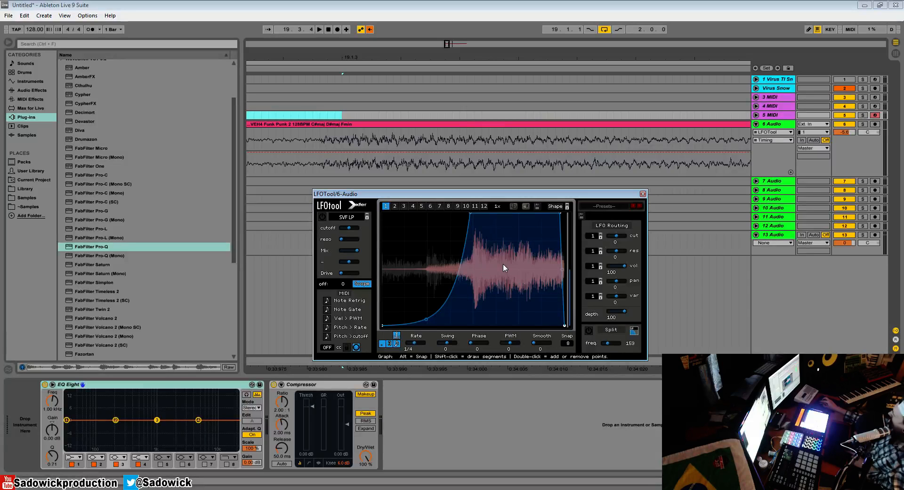
mouse_move(512, 270)
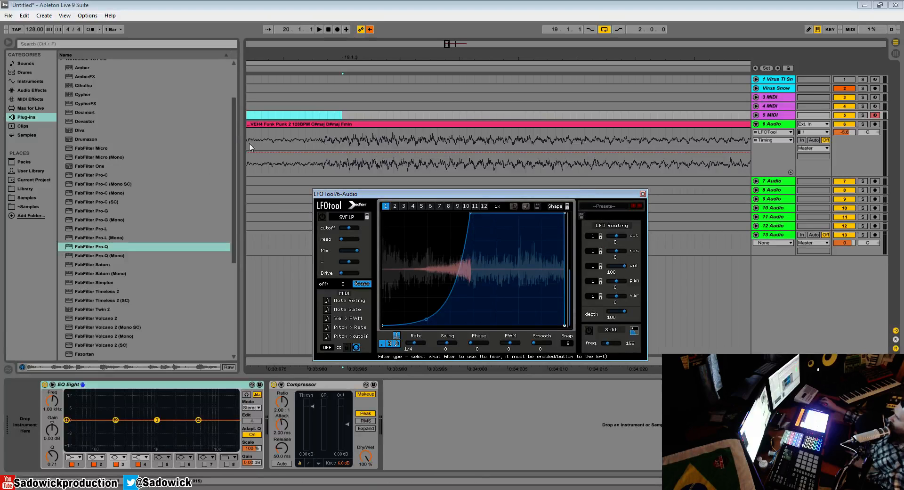
left_click(362, 283)
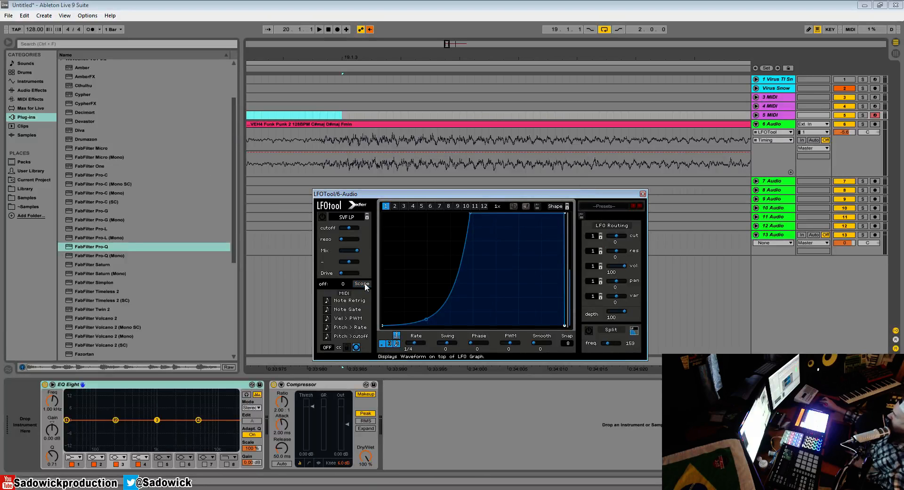
left_click(362, 283)
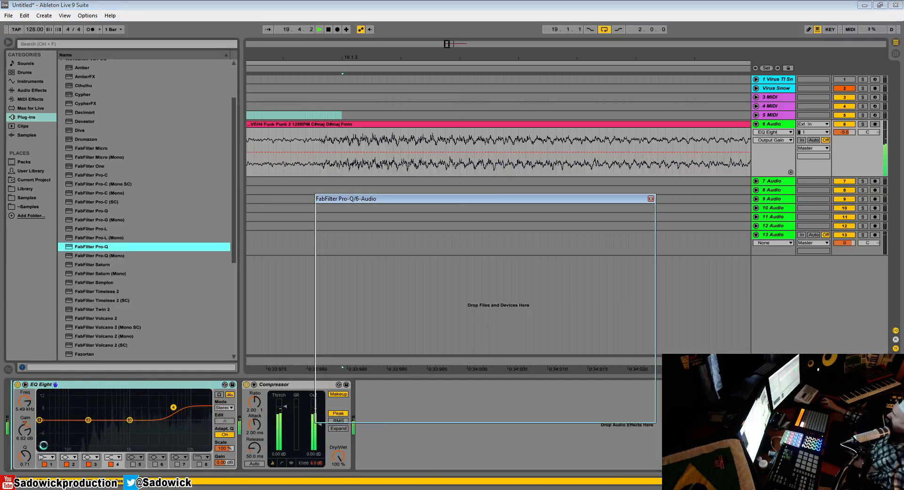
Step: Check Pro-Q's Processing dropdown and choose a processing latency mode
left_click(426, 416)
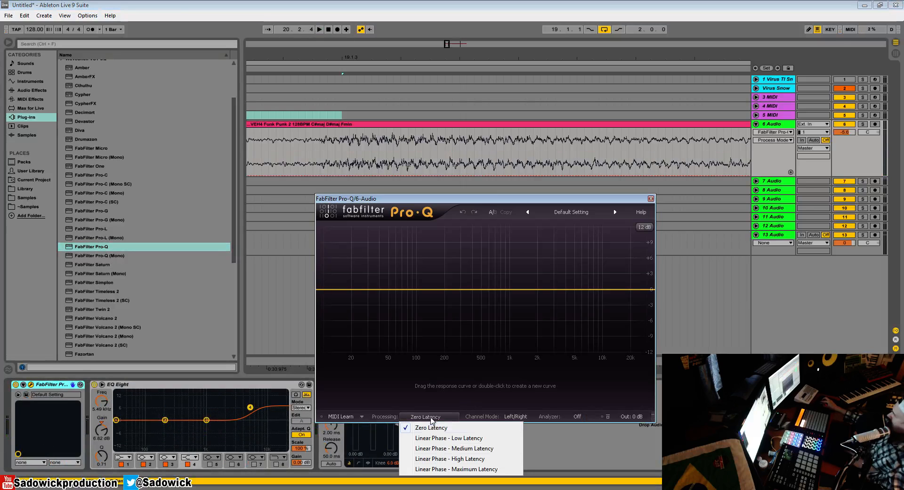
left_click(431, 427)
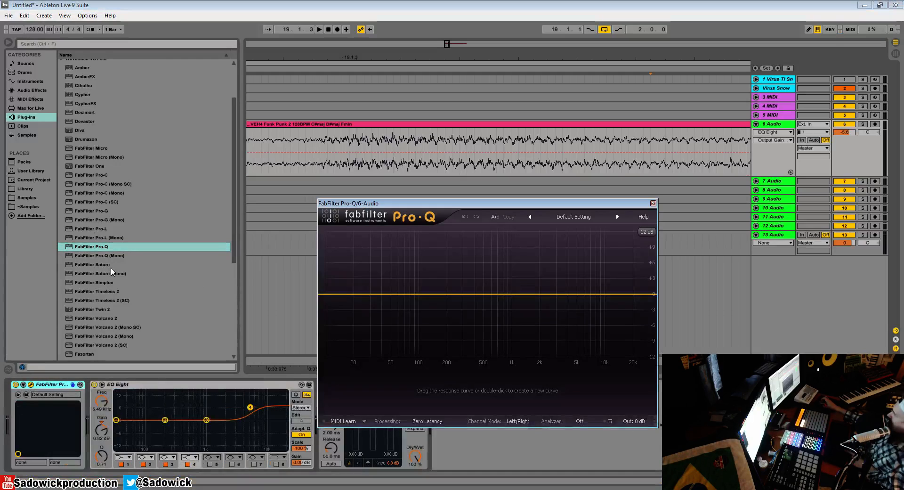
scroll("down", 3)
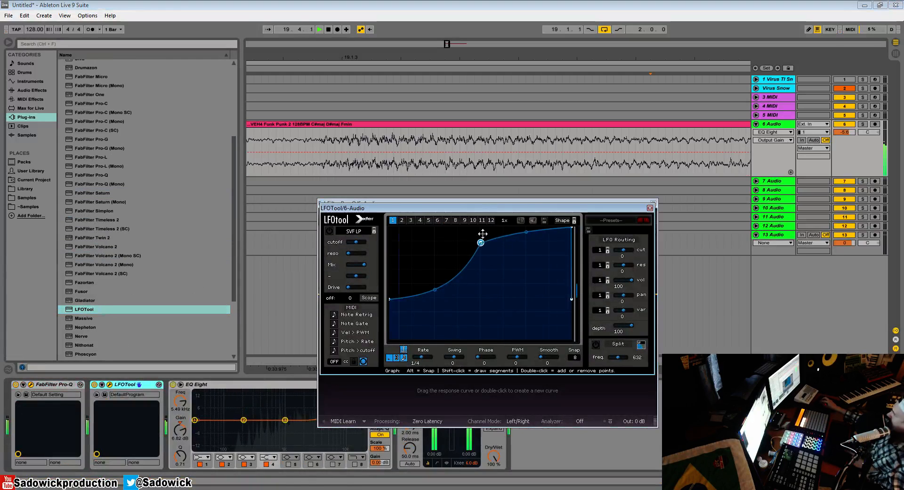
Step: Move the LFOTool editor window lower and left to arrange it beside Pro-Q
left_click_drag(480, 242, 437, 319)
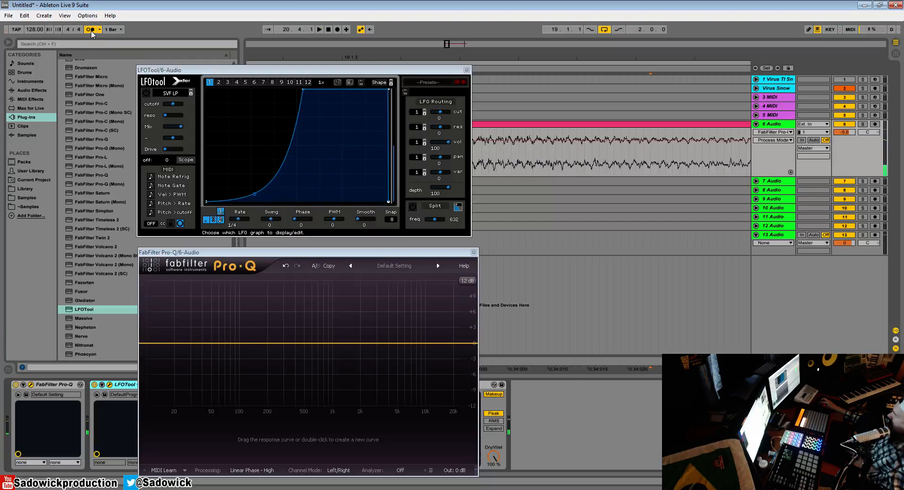
left_click(185, 159)
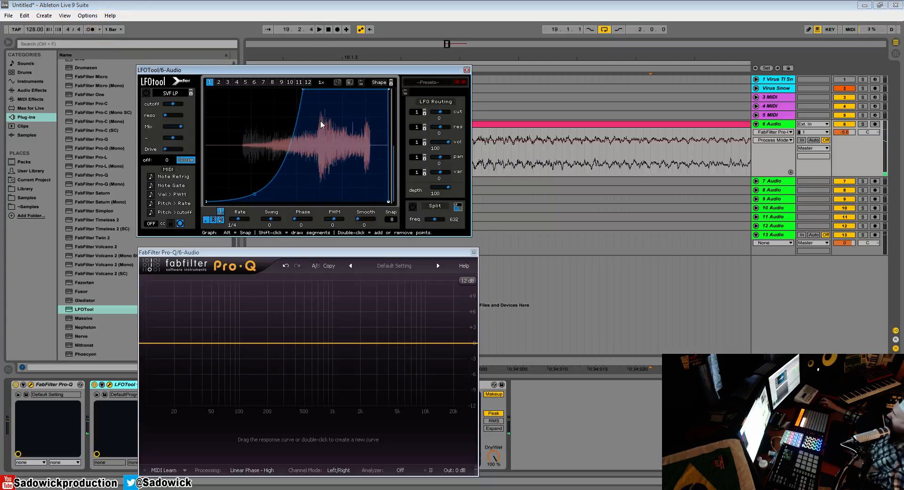
mouse_move(306, 143)
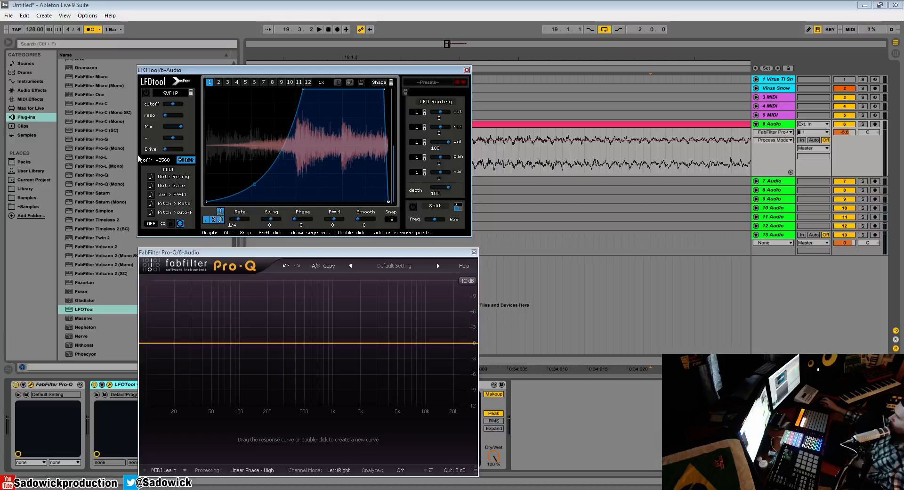
Step: Move the Pro-Q editor window up and to the left
left_click_drag(169, 252, 107, 210)
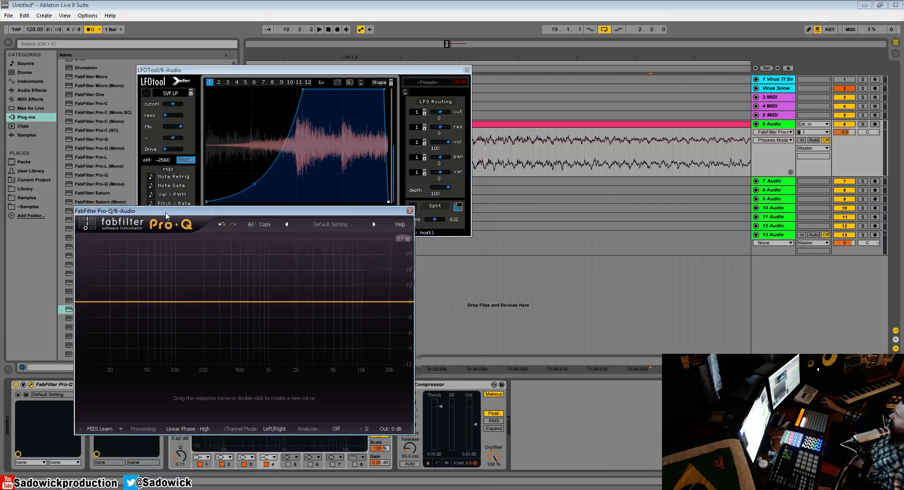